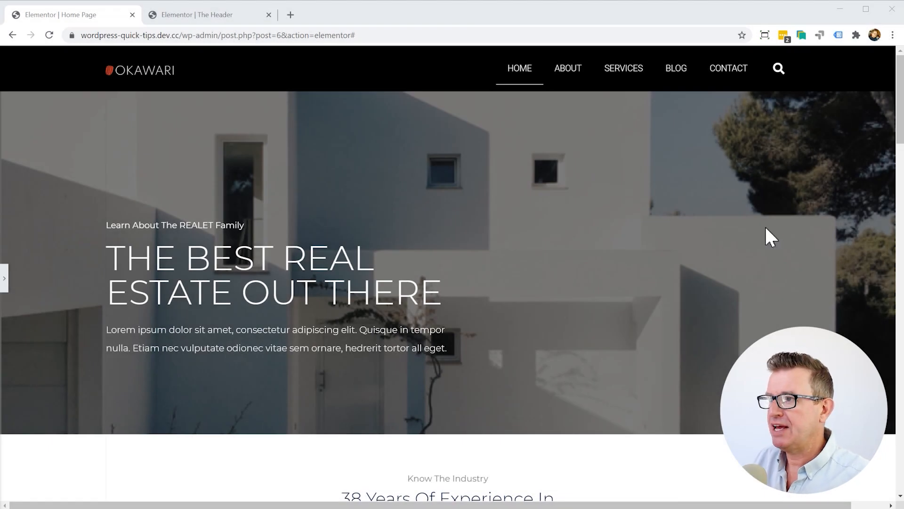
{"action": "mouse_move", "coordinate": [667, 98]}
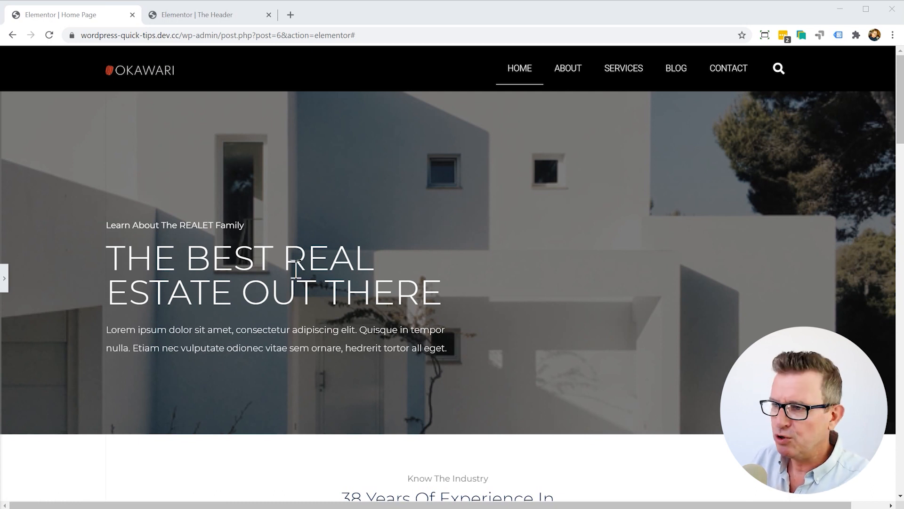
{"action": "mouse_move", "coordinate": [360, 293]}
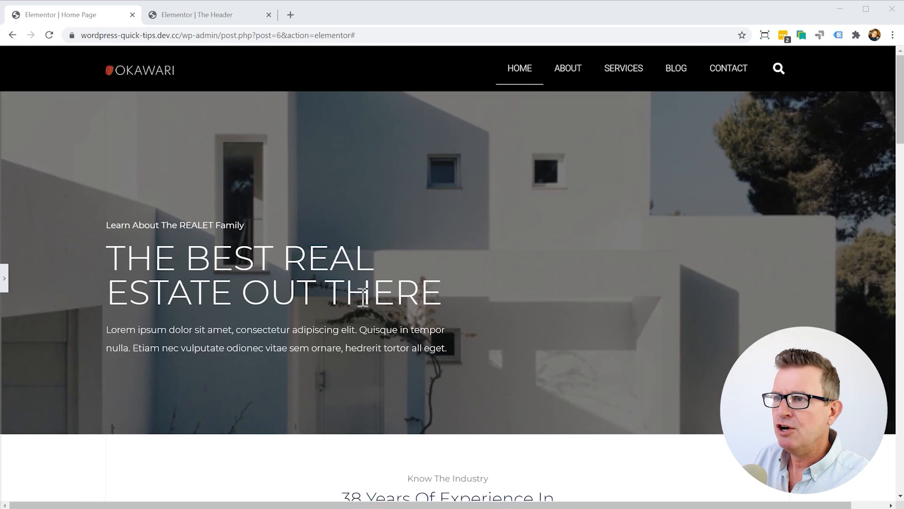
{"action": "mouse_move", "coordinate": [364, 232]}
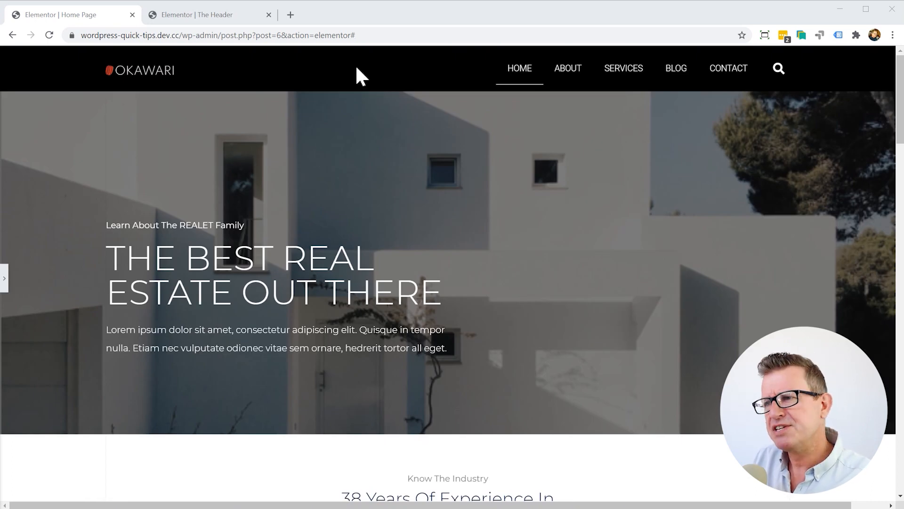
{"action": "mouse_move", "coordinate": [411, 150]}
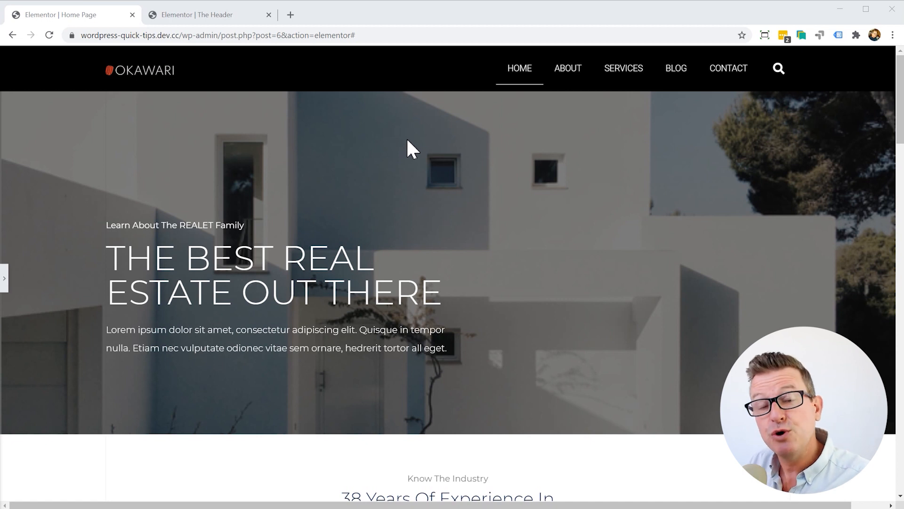
{"action": "mouse_move", "coordinate": [316, 109]}
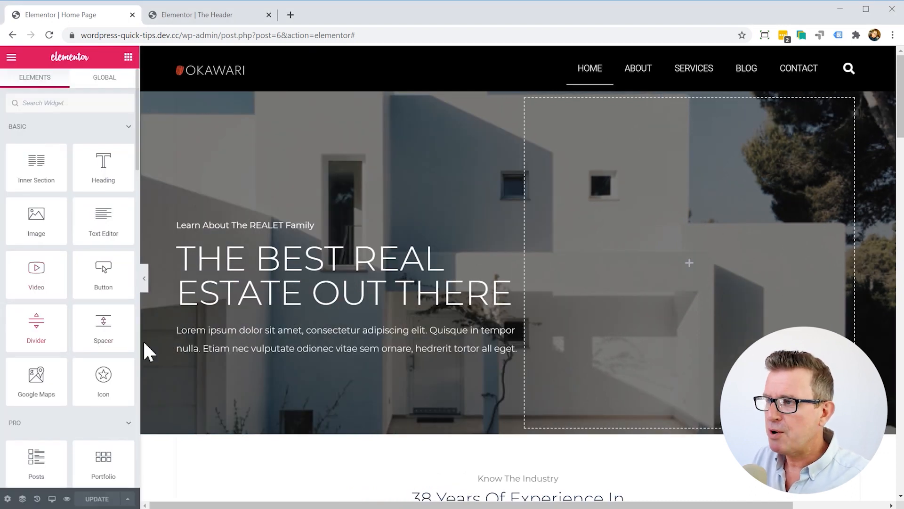
Switch to the 'Elementor | The Header' tab to edit the header template
{"action": "left_click", "coordinate": [343, 275]}
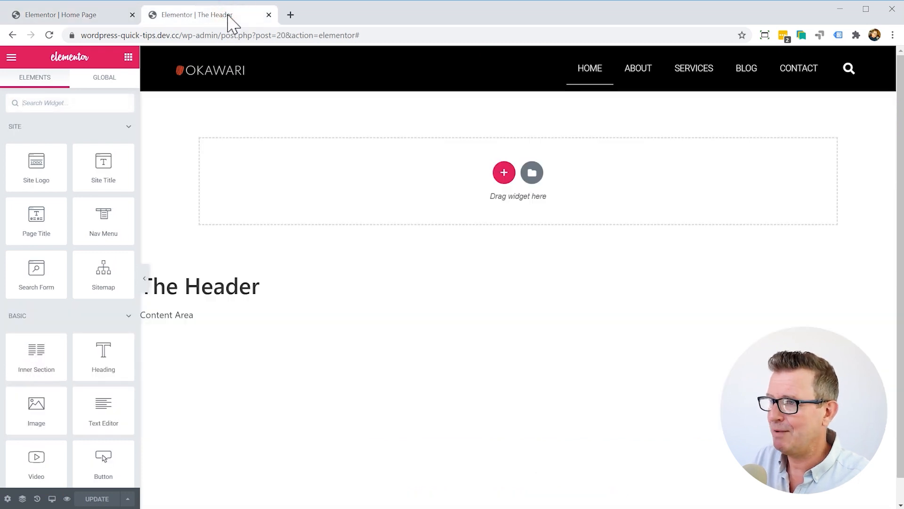
{"action": "mouse_move", "coordinate": [369, 349]}
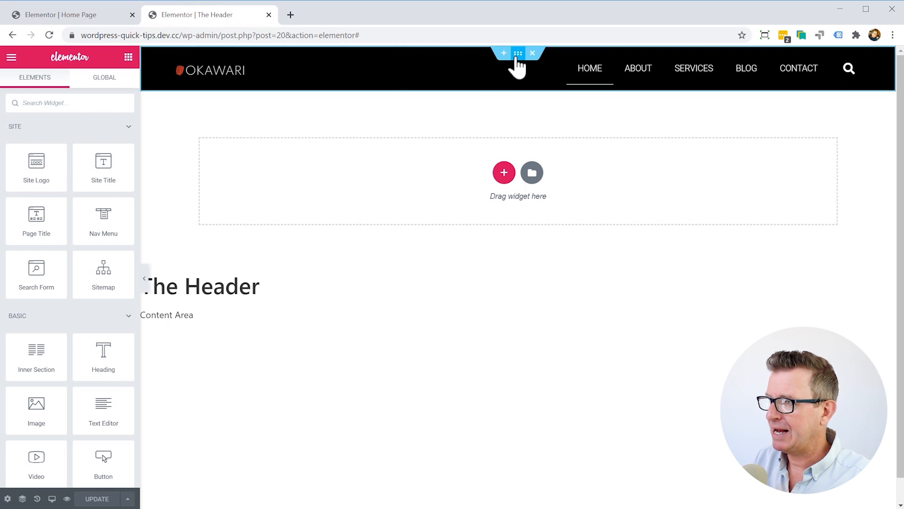
{"action": "mouse_move", "coordinate": [518, 52]}
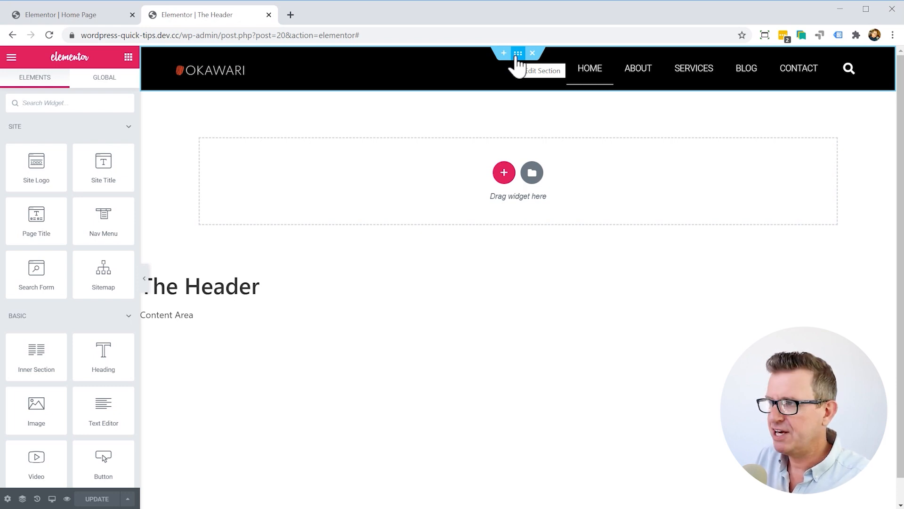
Open the black header section's settings (boxed 1200 width, 80 minimum height)
{"action": "left_click", "coordinate": [517, 53]}
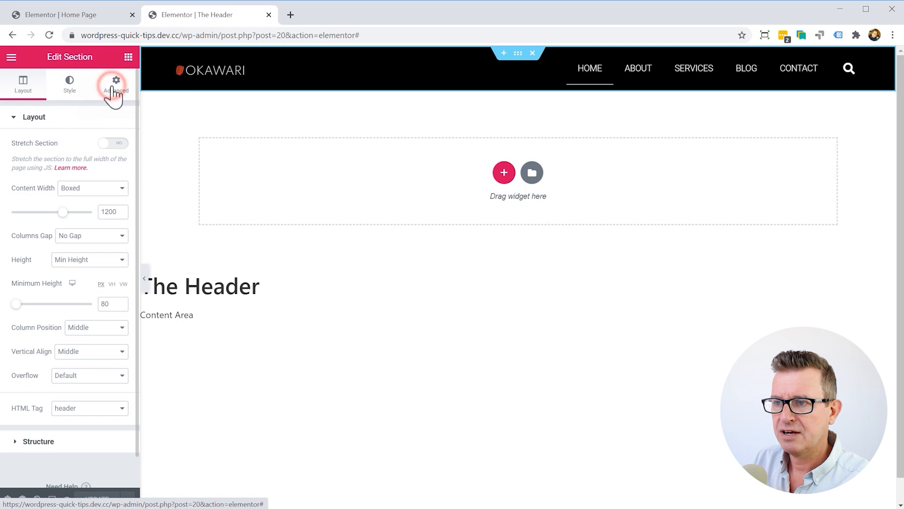
Give the header section a -80 bottom margin in its Advanced settings
{"action": "left_click", "coordinate": [115, 82]}
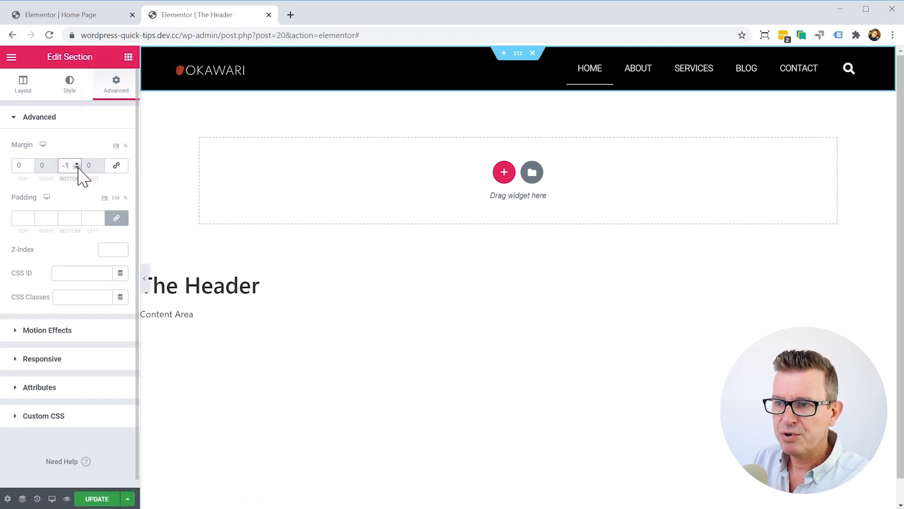
{"action": "left_click", "coordinate": [77, 169]}
{"action": "type", "text": "-80"}
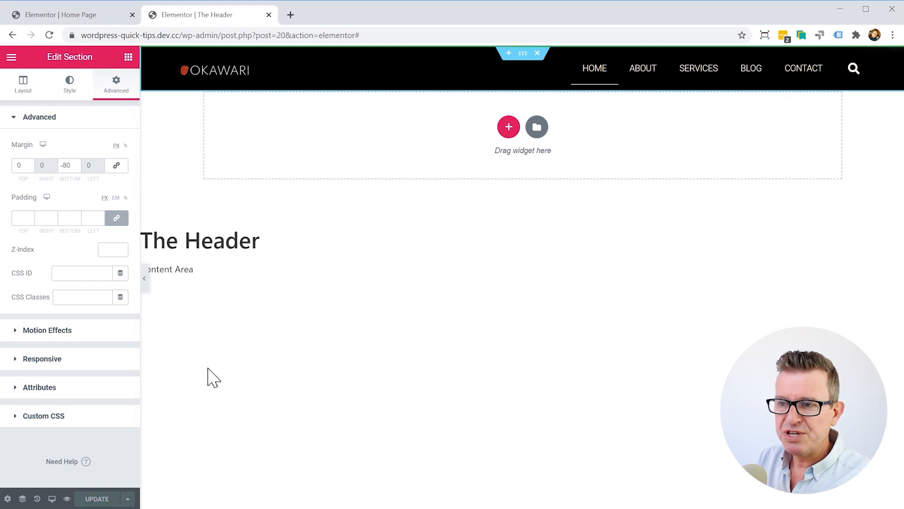
Set the header section's z-index to 1 and update the template
{"action": "left_click", "coordinate": [109, 249]}
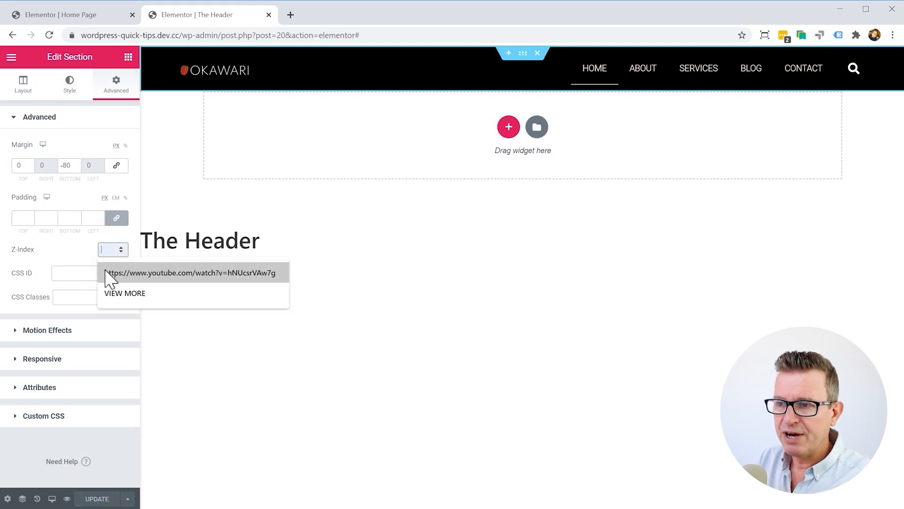
{"action": "type", "text": "1"}
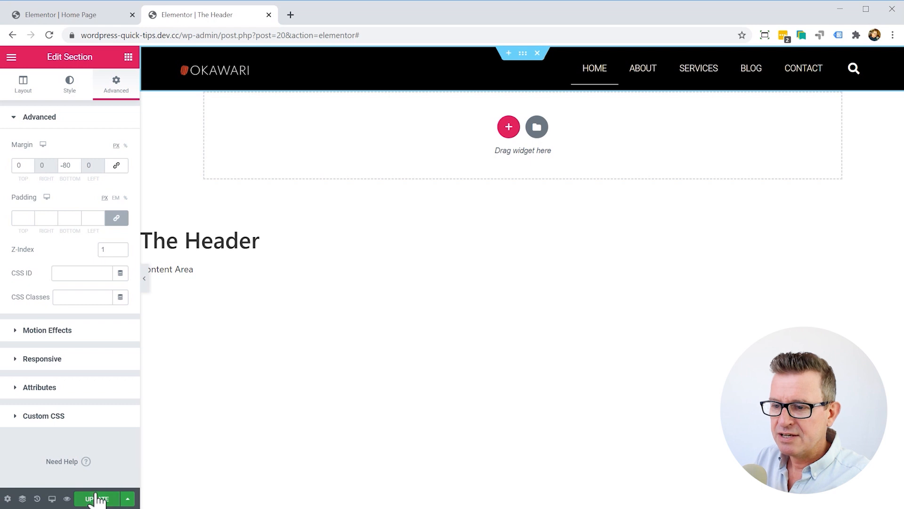
{"action": "left_click", "coordinate": [69, 82]}
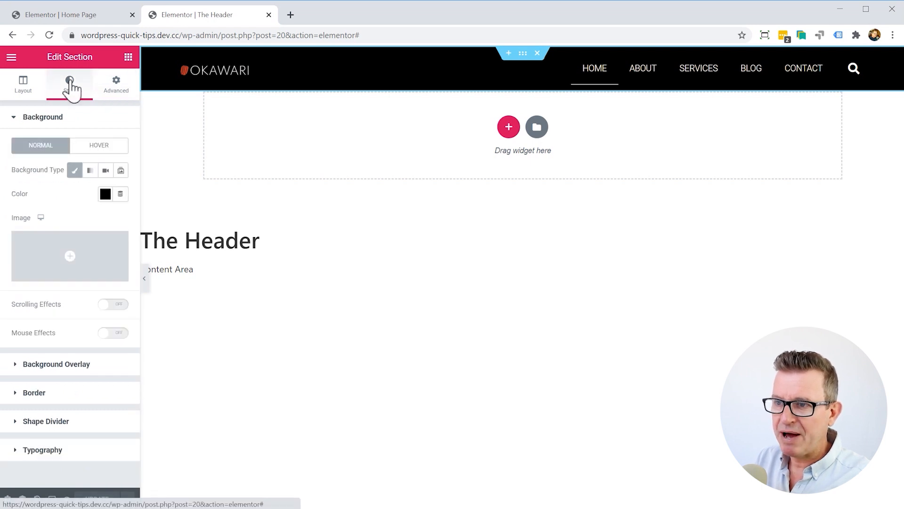
Clear the header section's black background colour to make it transparent
{"action": "left_click", "coordinate": [105, 194]}
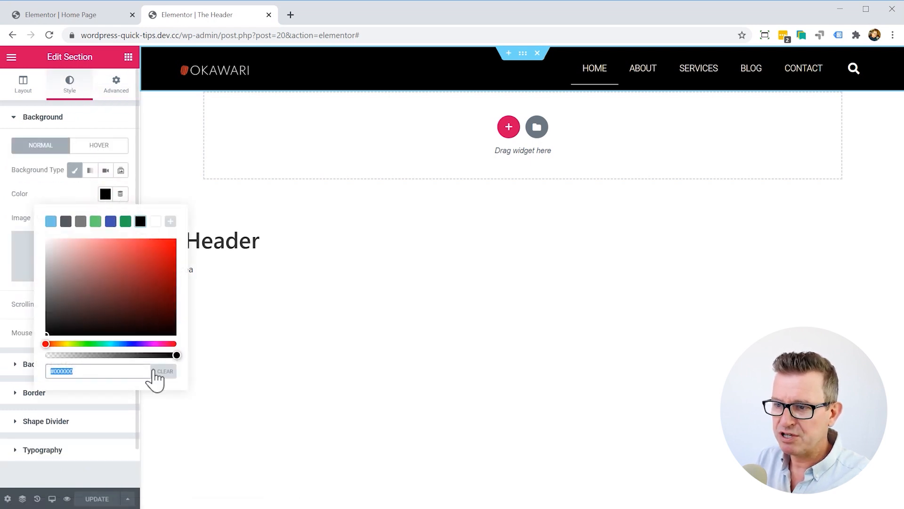
{"action": "left_click", "coordinate": [165, 371]}
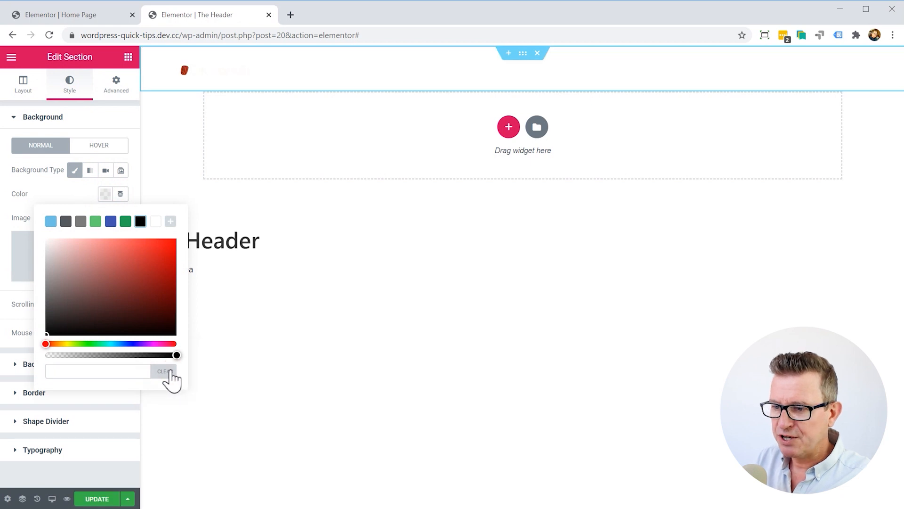